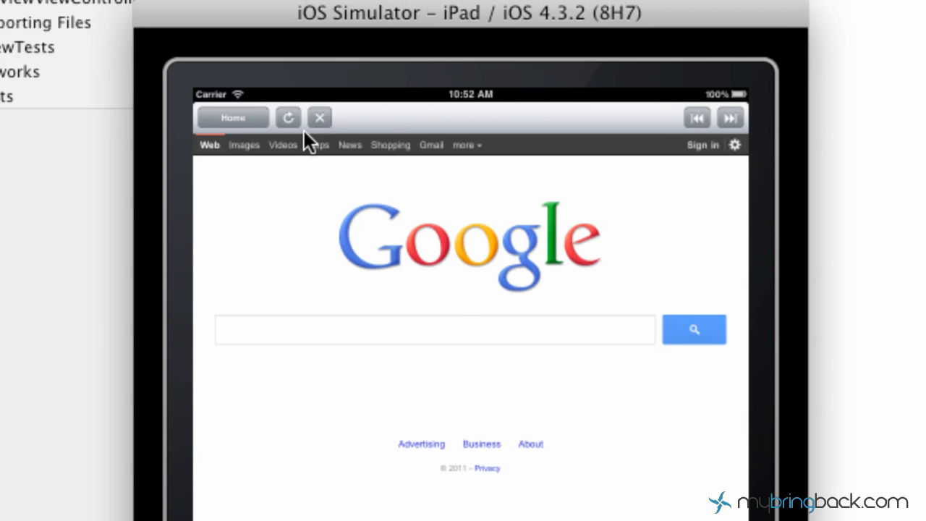
mouse_move(501, 385)
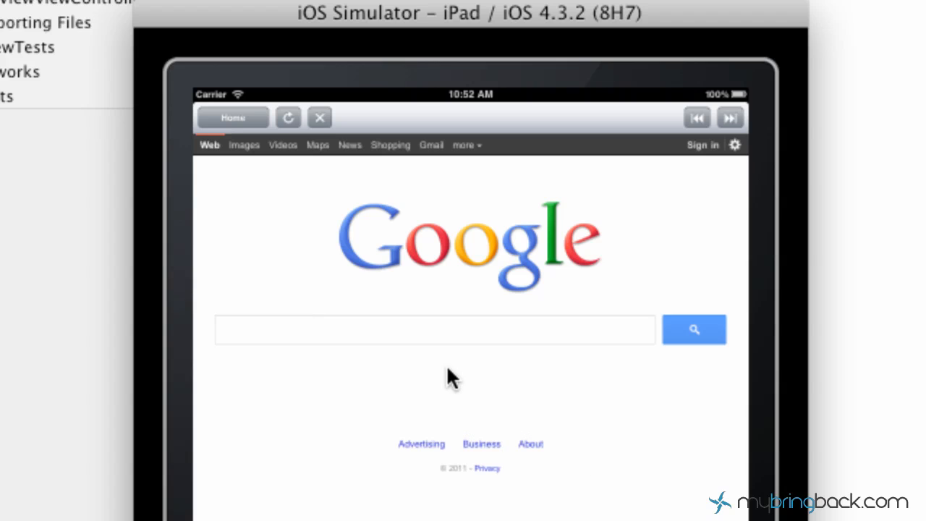
mouse_move(249, 119)
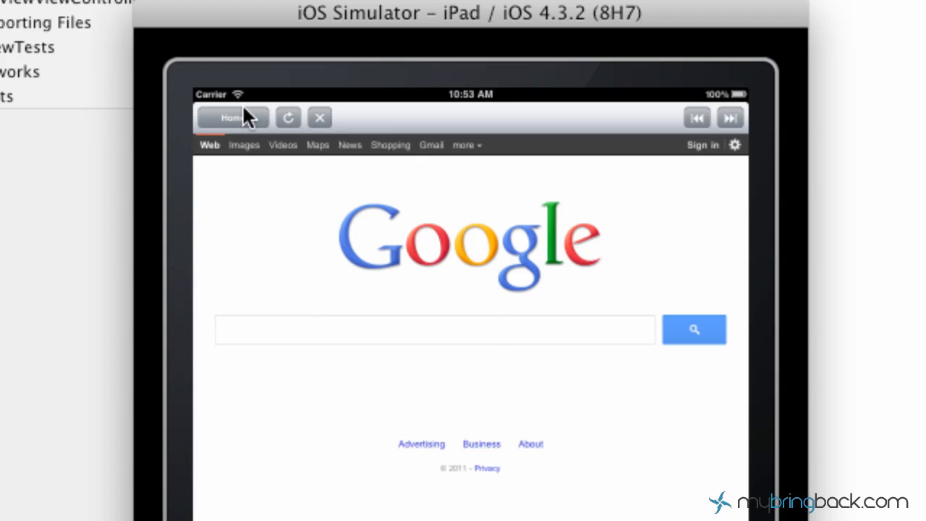
mouse_move(652, 138)
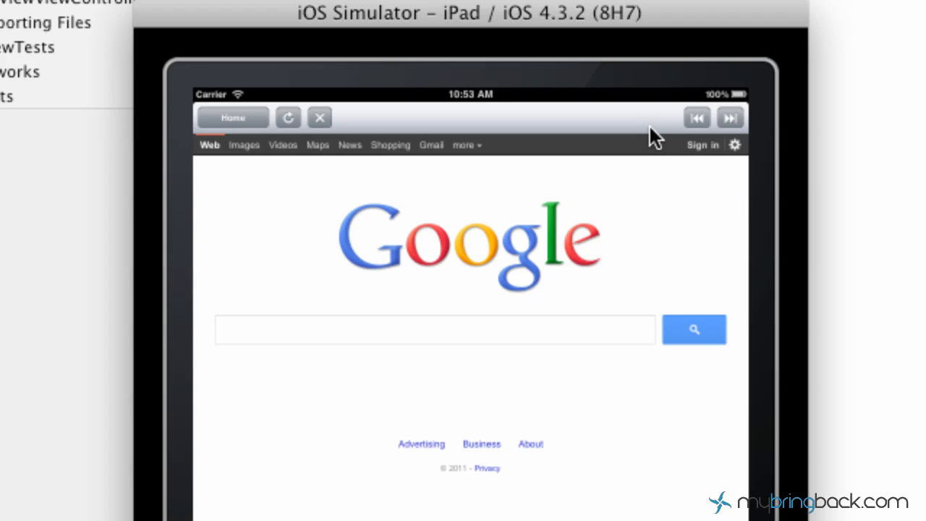
mouse_move(524, 90)
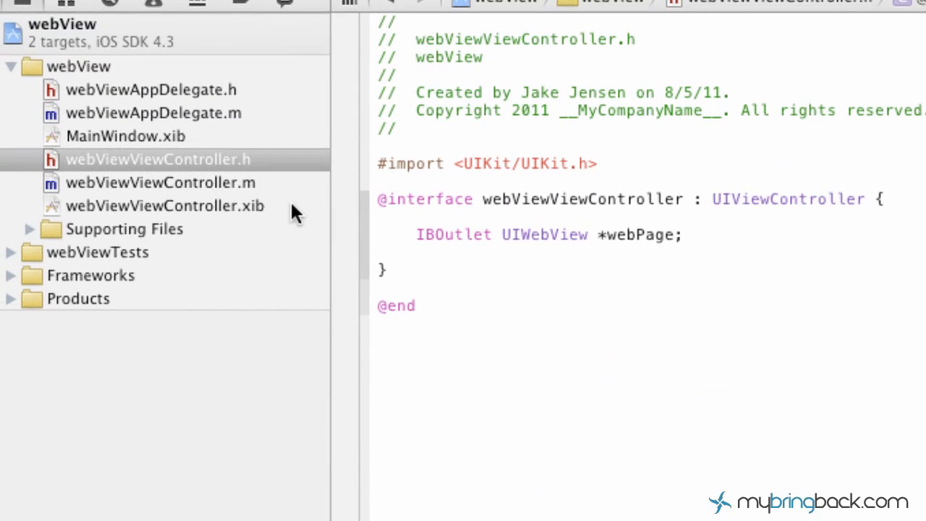
mouse_move(435, 287)
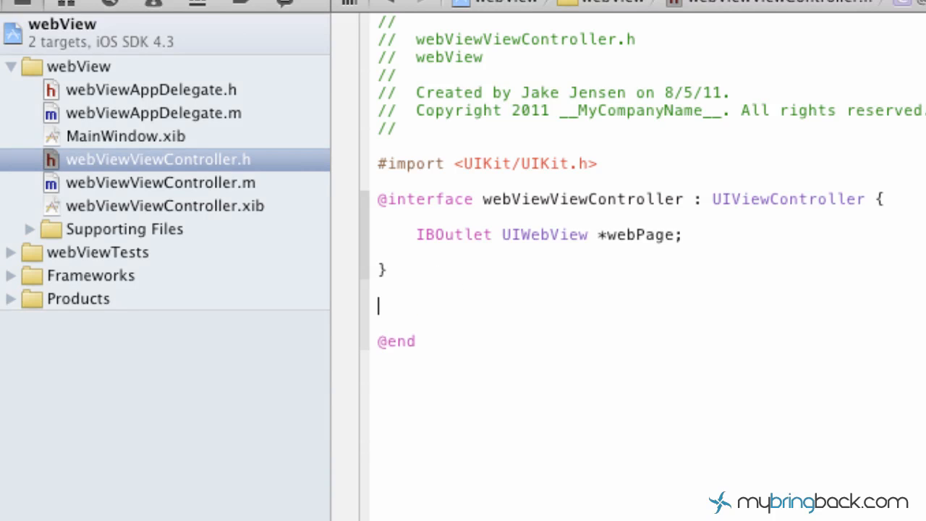
Step: Declare -(IBAction)launch:(id)sender; in webViewViewController.h beneath the webPage outlet
type("-(IB")
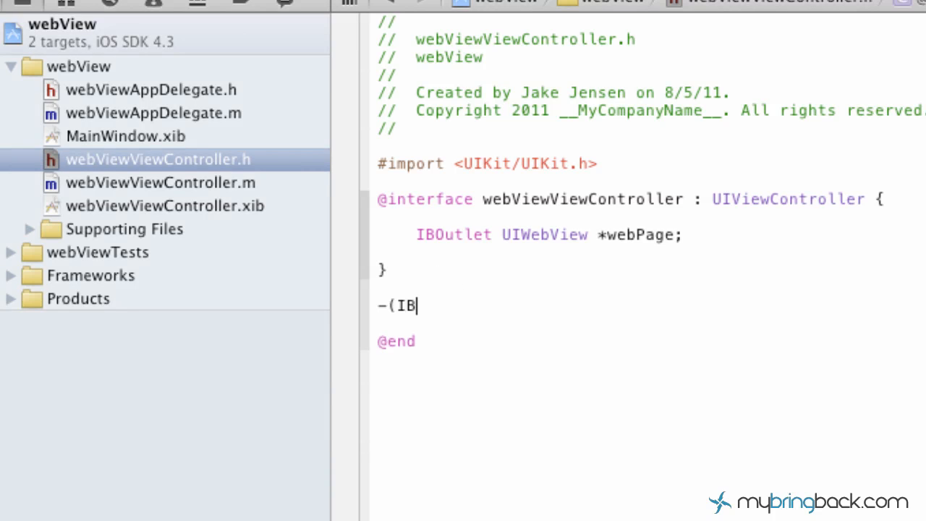
type("Action)")
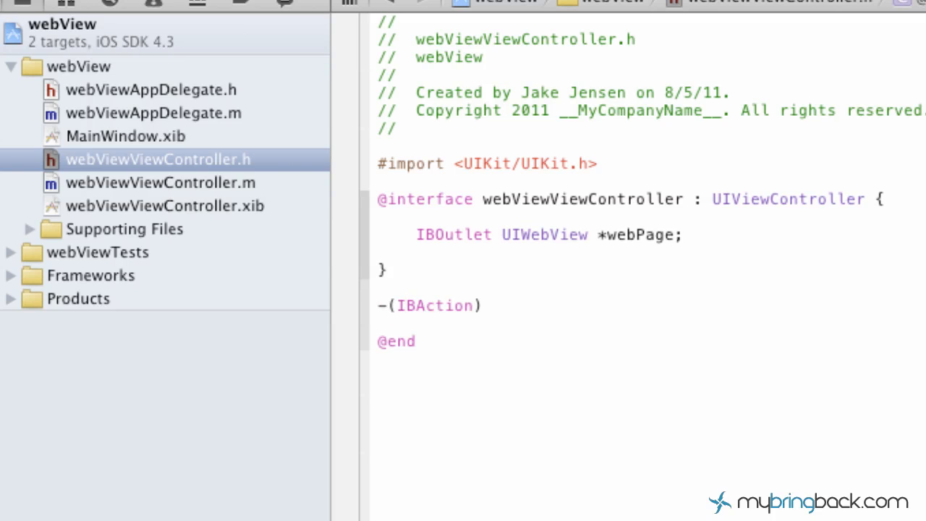
type("lua")
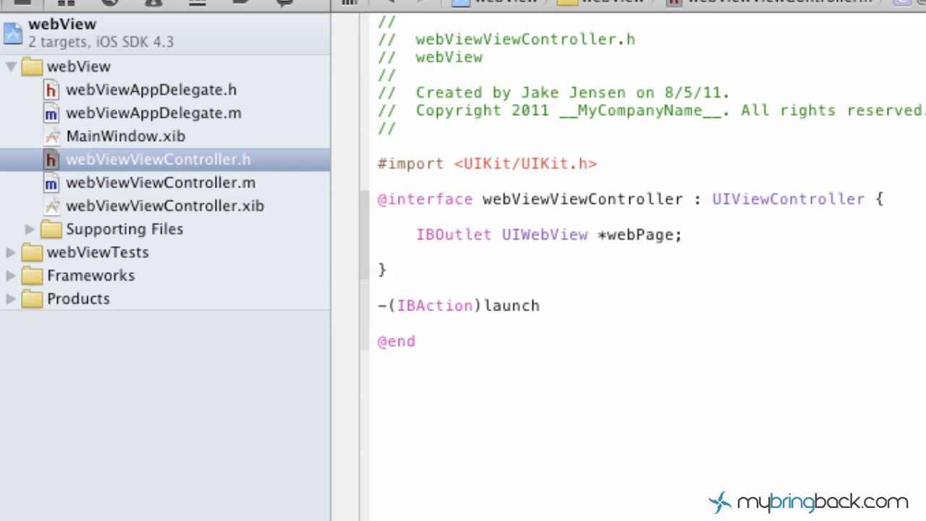
type(":")
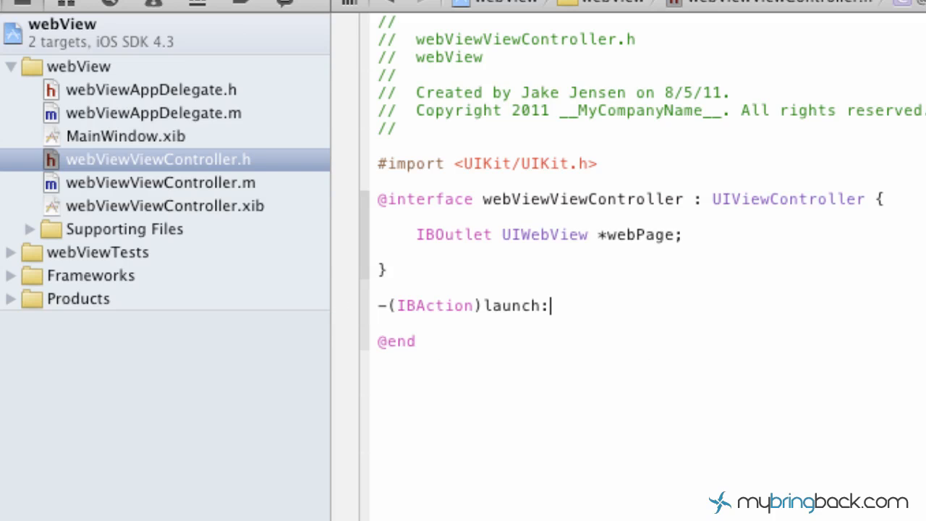
type("(id)se")
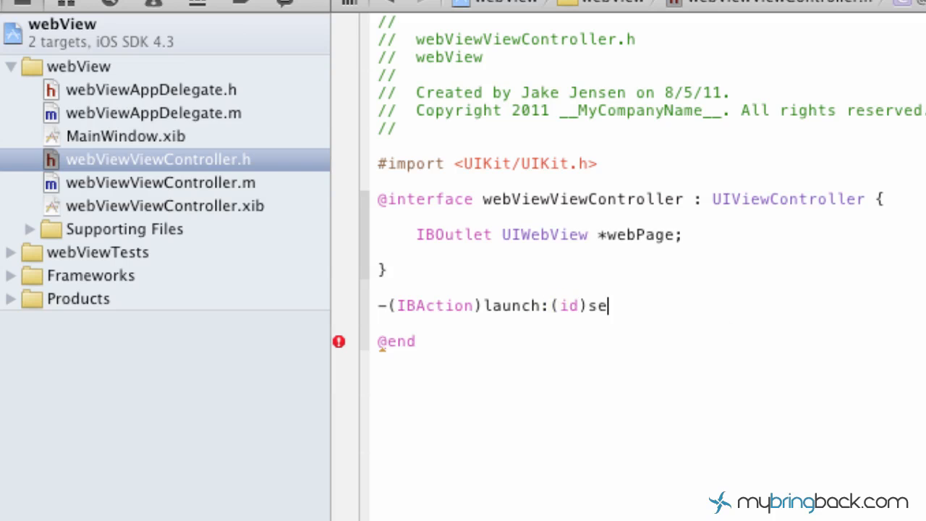
type("nder;")
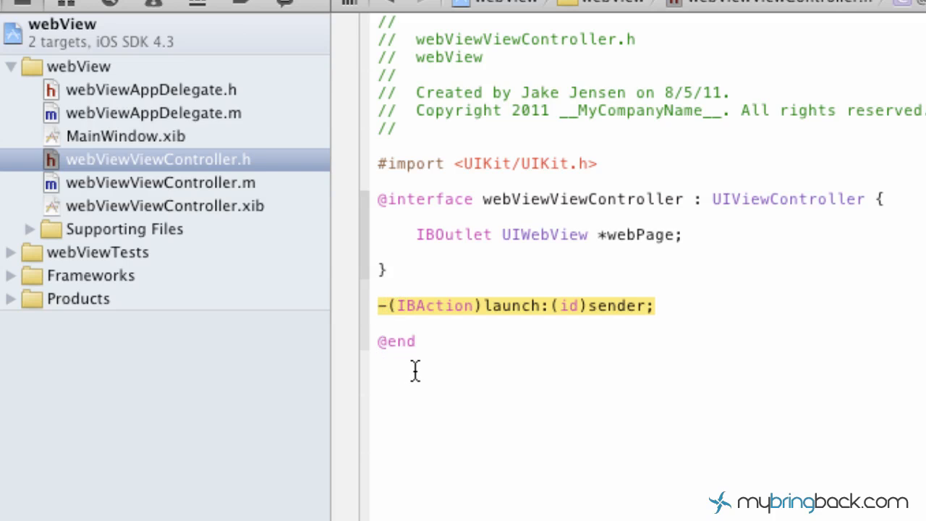
mouse_move(249, 206)
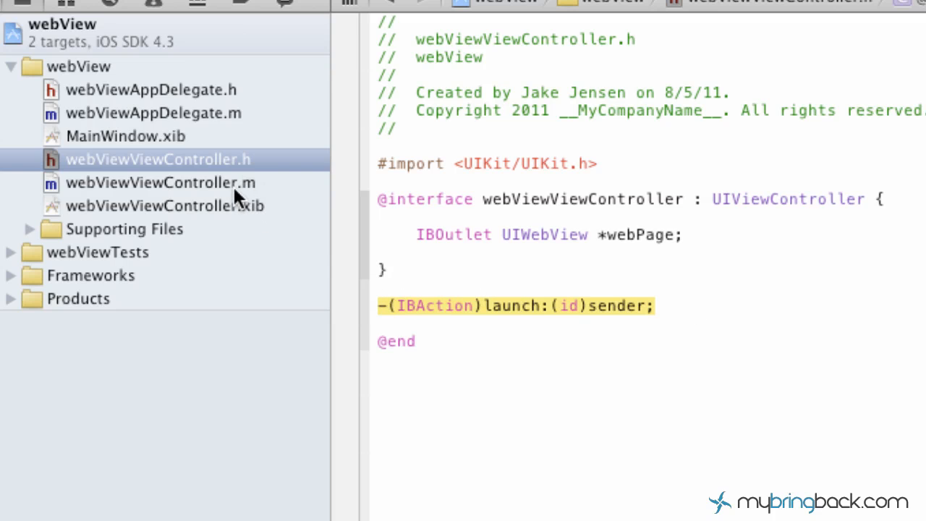
Step: Add an empty -(IBAction)launch:(id)sender { } method in webViewViewController.m above viewDidLoad
left_click(159, 182)
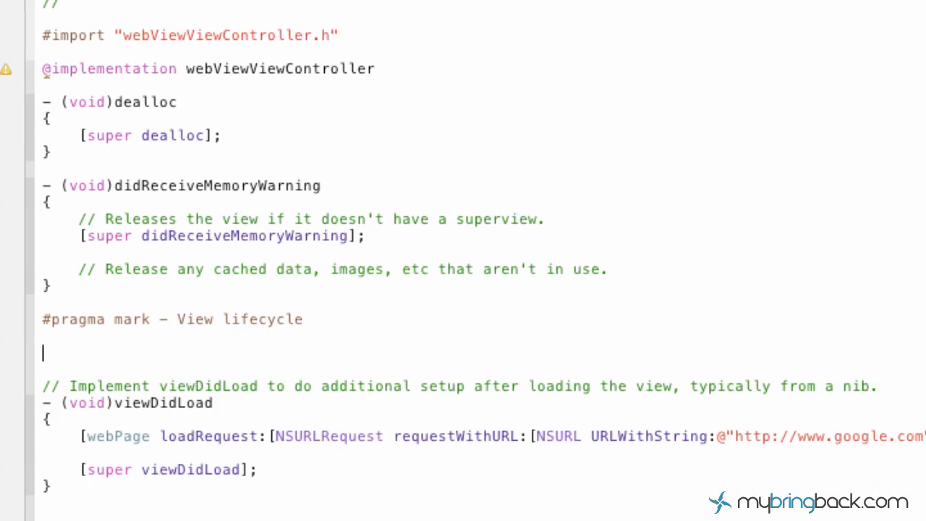
type("-(IBAction)launch:(id)sender;")
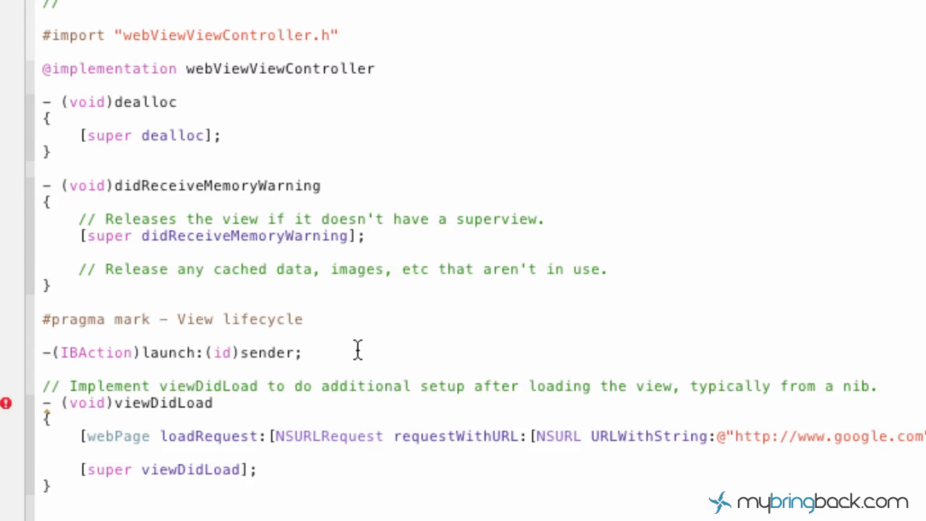
key("Backspace")
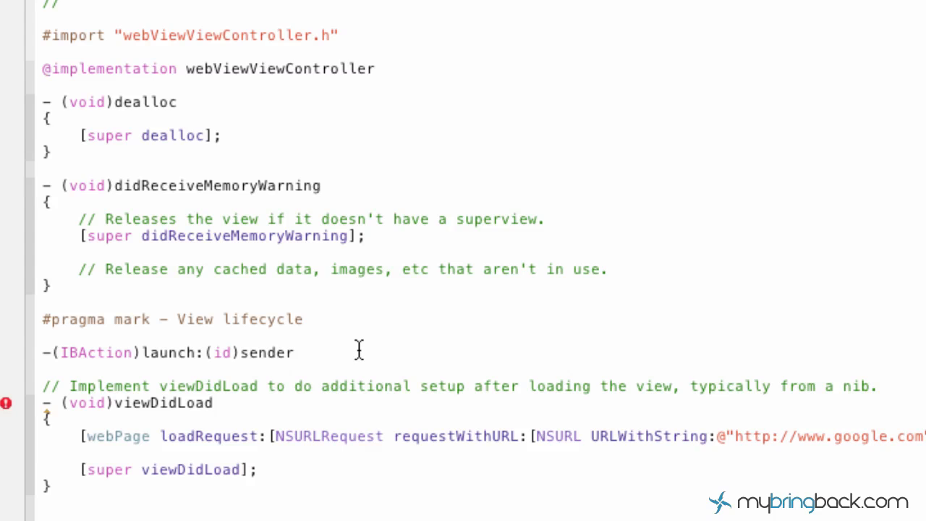
type("{")
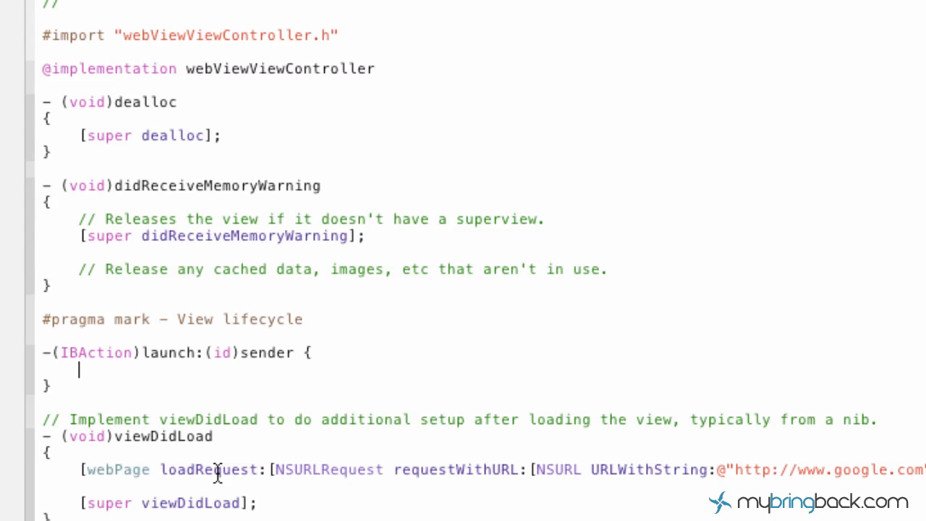
mouse_move(93, 471)
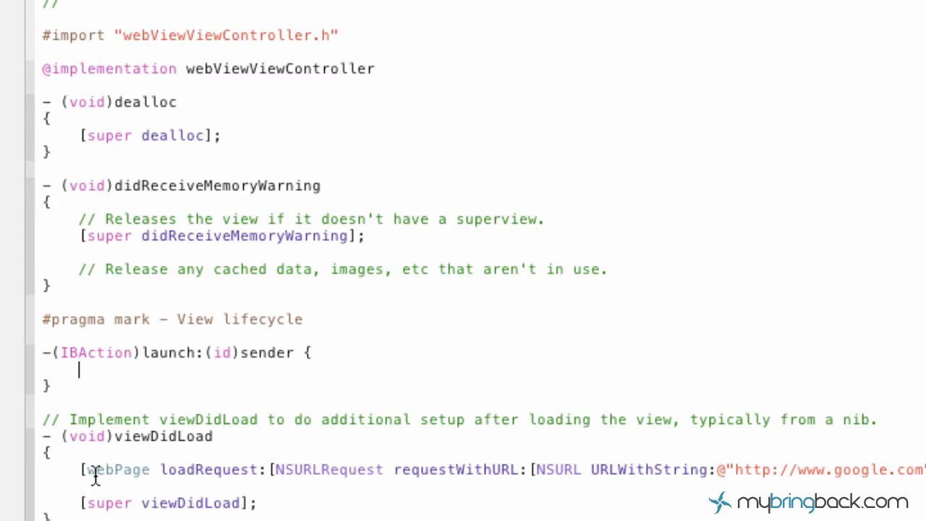
double_click(100, 471)
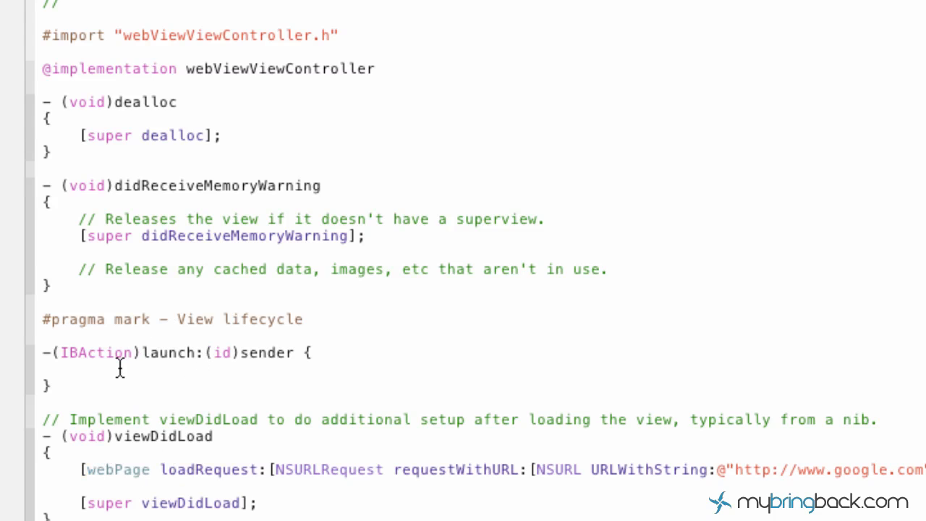
mouse_move(144, 429)
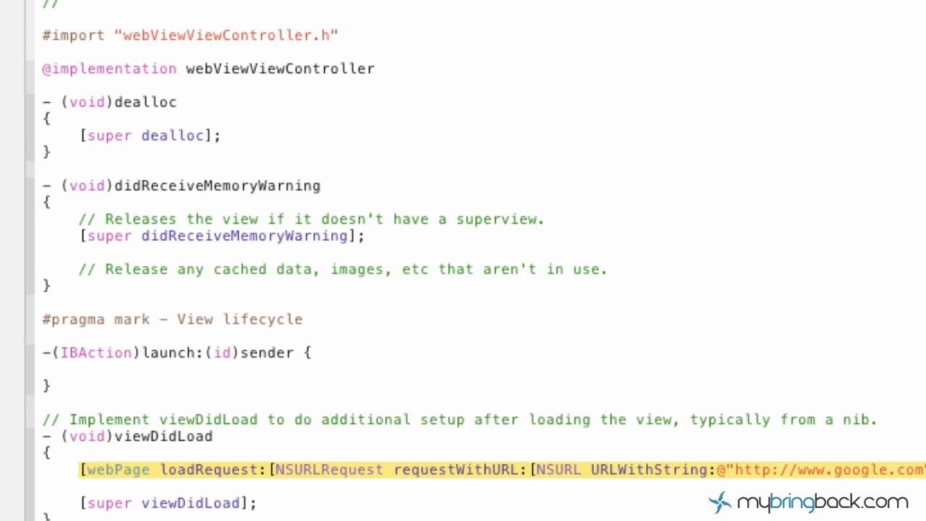
Step: Move the google.com loadRequest line into launch: and have viewDidLoad call [self launch:self];
key("Delete")
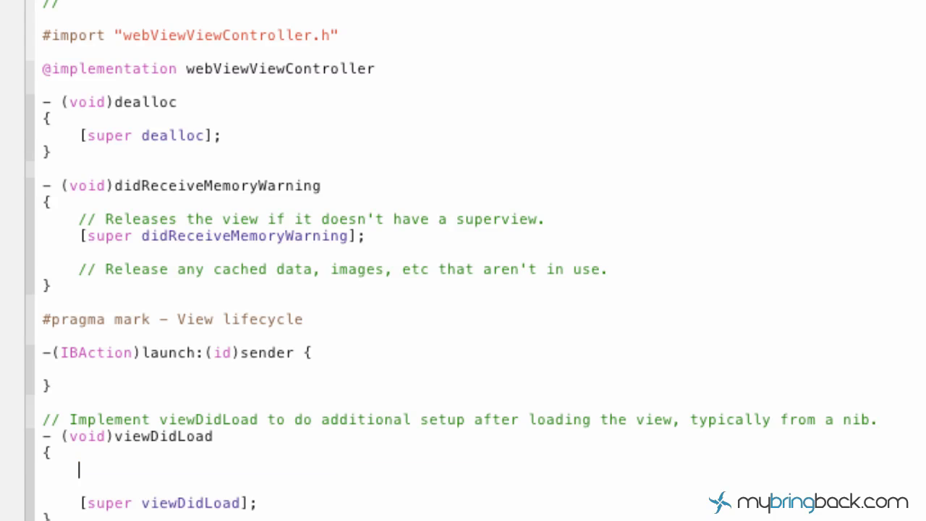
left_click(80, 374)
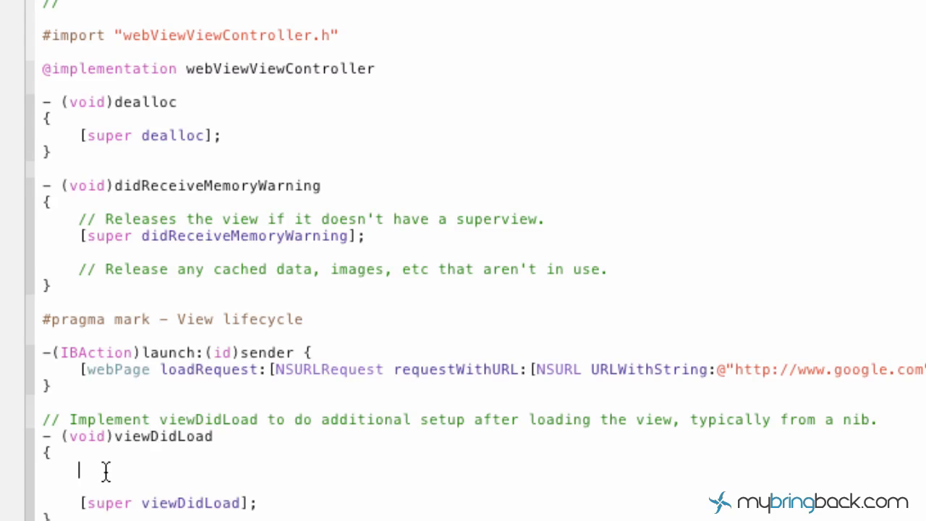
type("[")
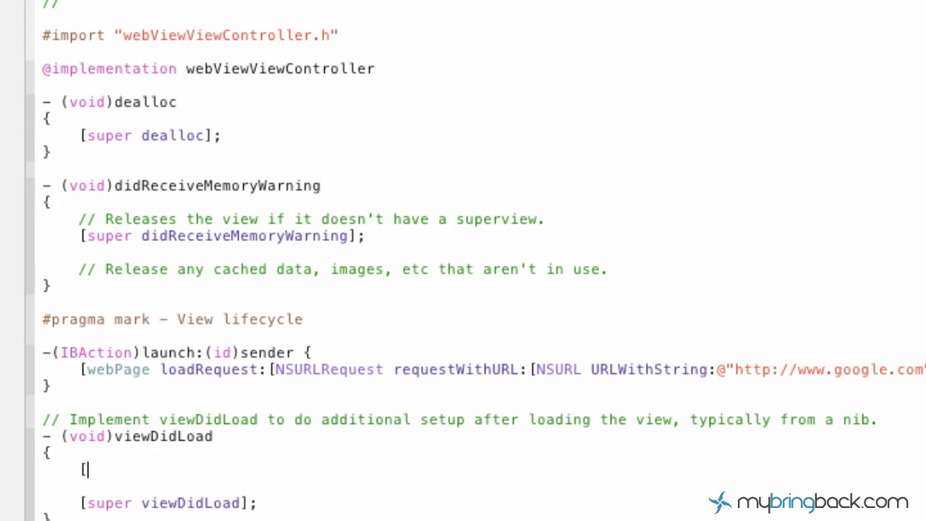
type("self:")
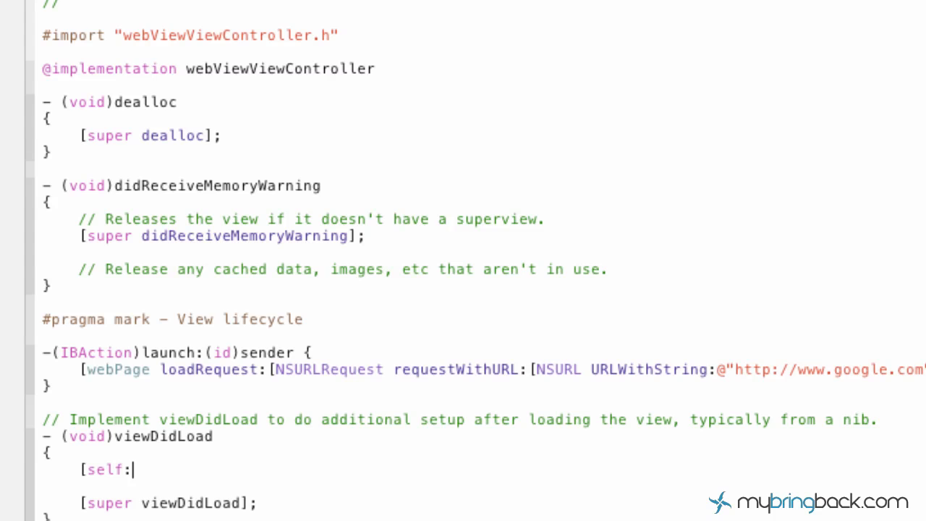
type("launch")
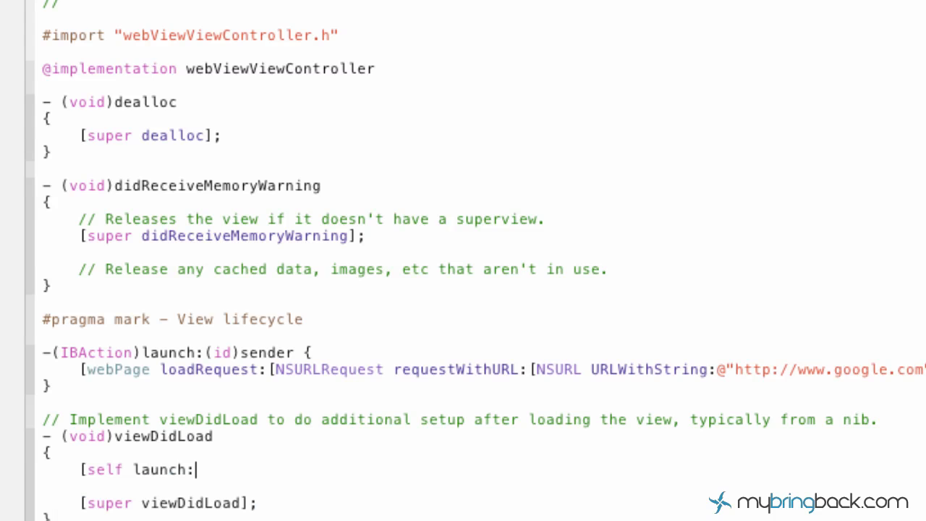
type("self];")
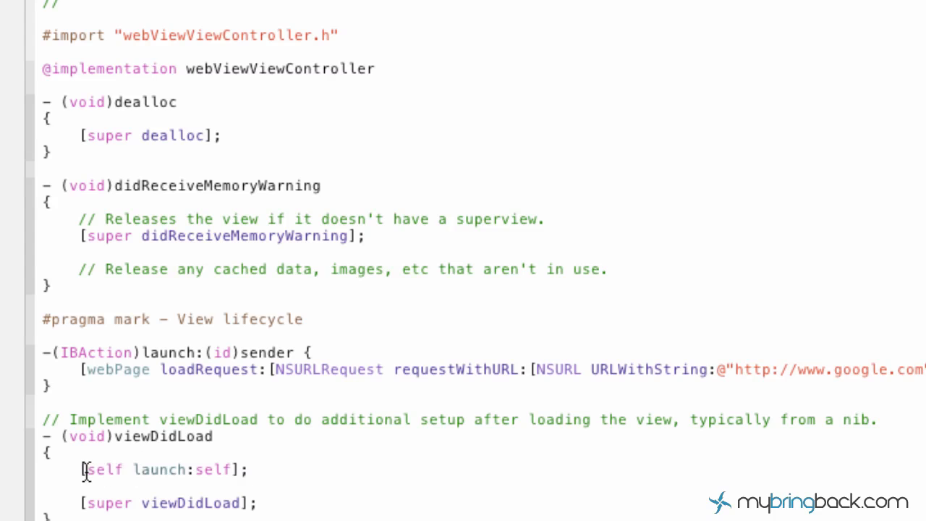
left_click(252, 469)
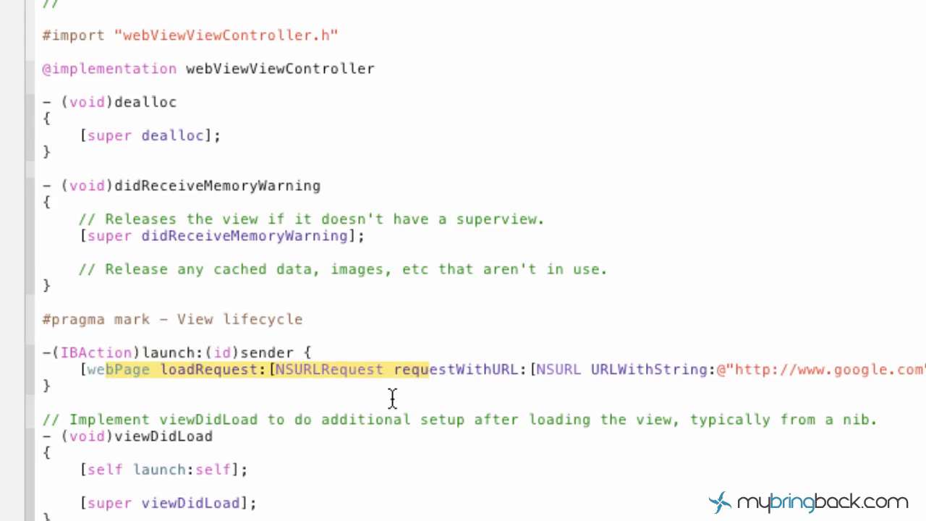
mouse_move(370, 460)
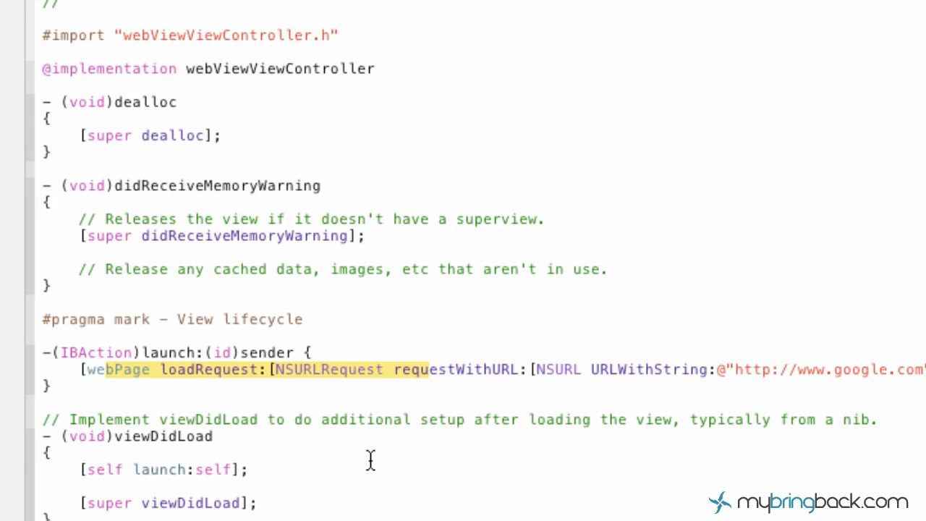
left_click(108, 370)
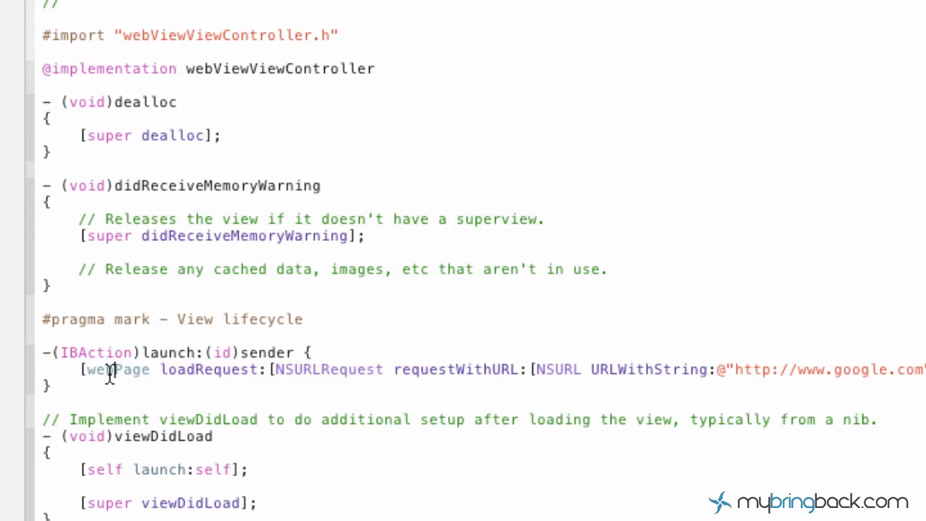